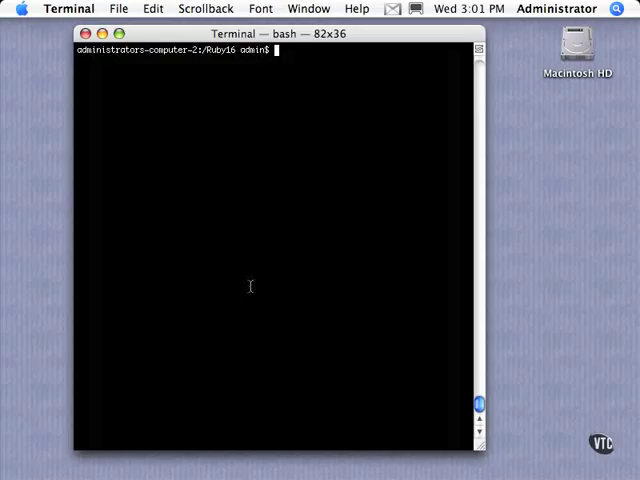
- Start an interactive Ruby session with irb
text(irb)
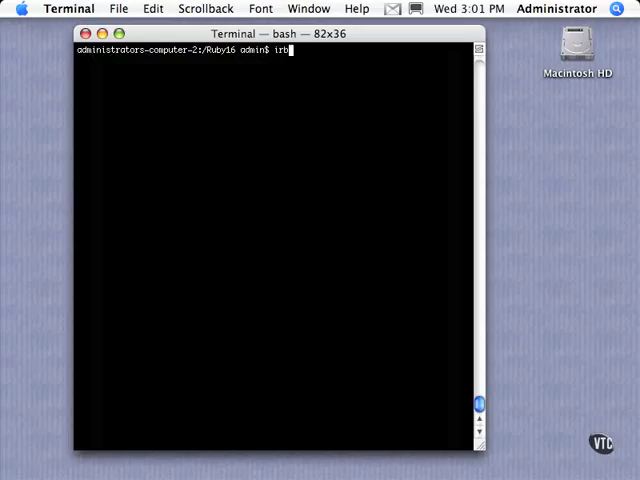
key(Return)
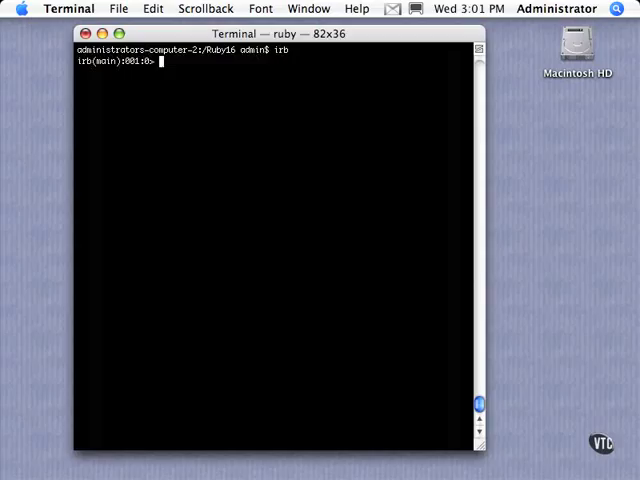
- Assign the unsorted array [4,5,3,8,2,1,48,6] to x
text(x=)
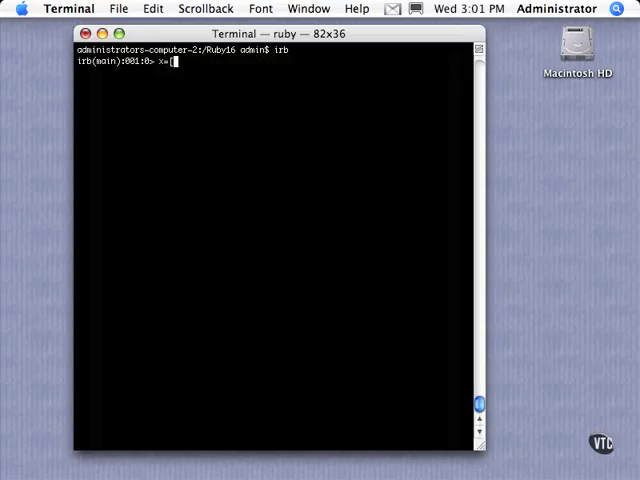
text([4,5,3,8)
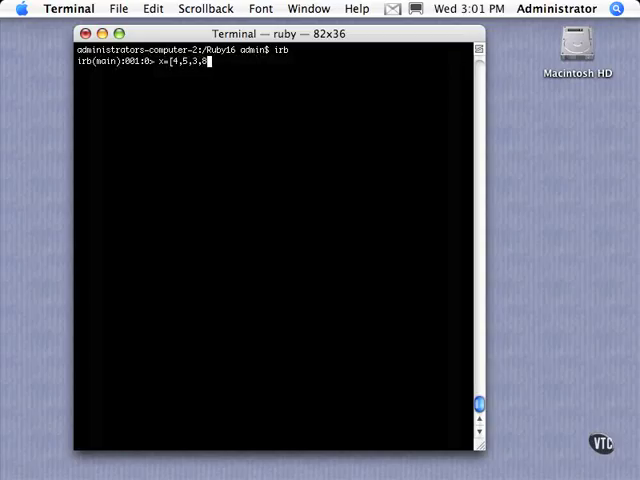
text(,2,1,4)
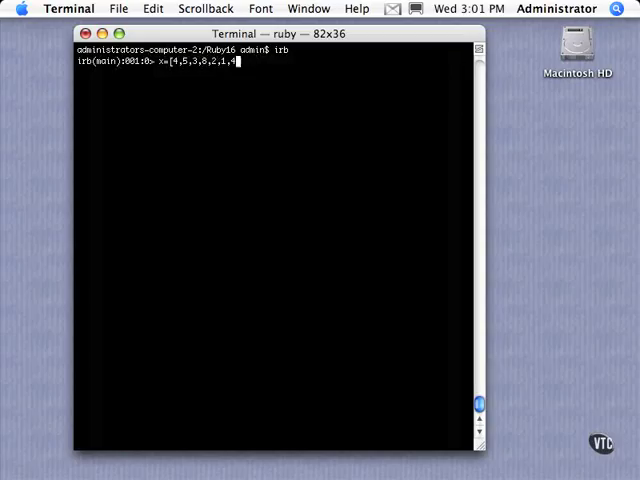
text(8,6])
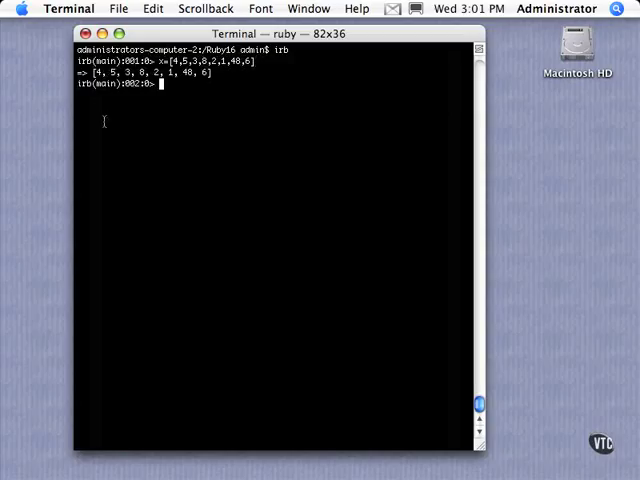
mouse_move(232, 158)
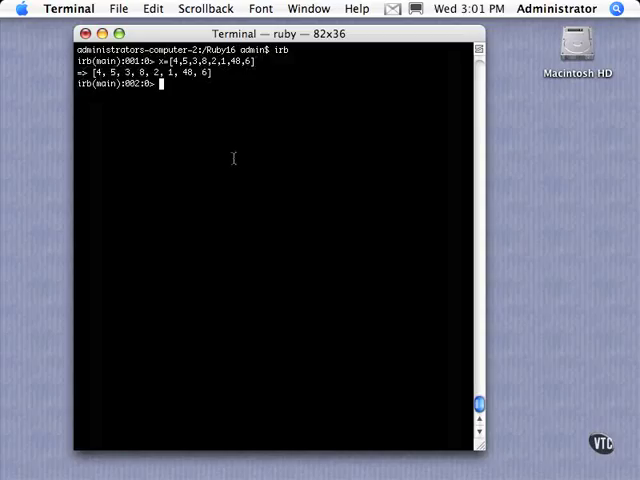
- Run x.sort to get a sorted copy and echo x to show it is unchanged
text(x.so)
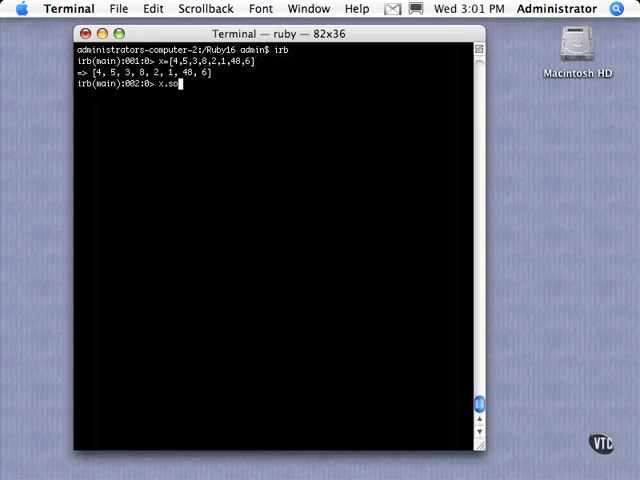
key(Return)
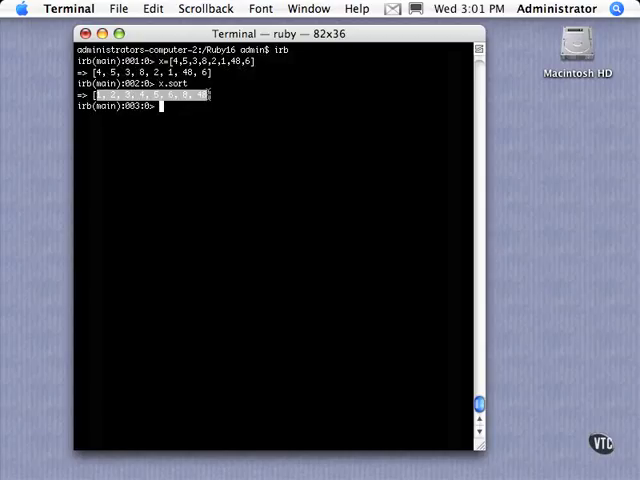
mouse_move(98, 96)
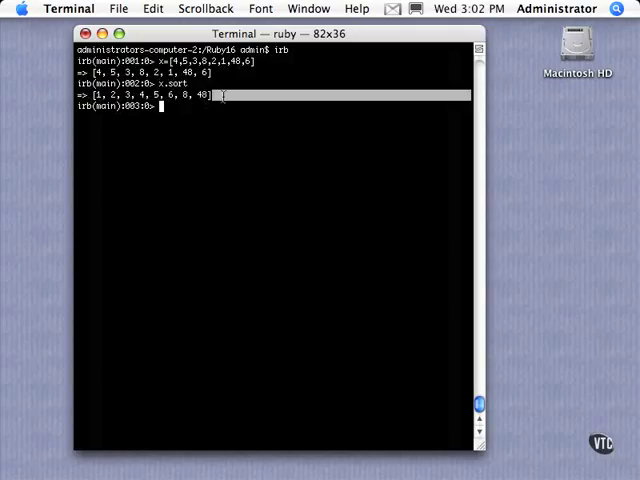
text(x)
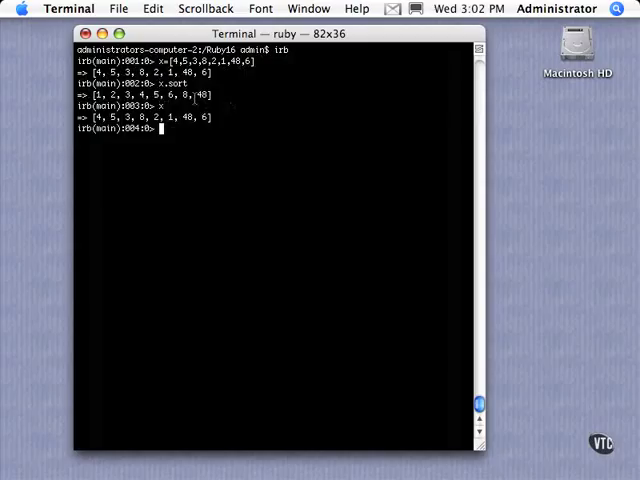
- Run x.sort! to sort x in place to [1, 2, 3, 4, 5, 6, 8, 48]
text(x.sort)
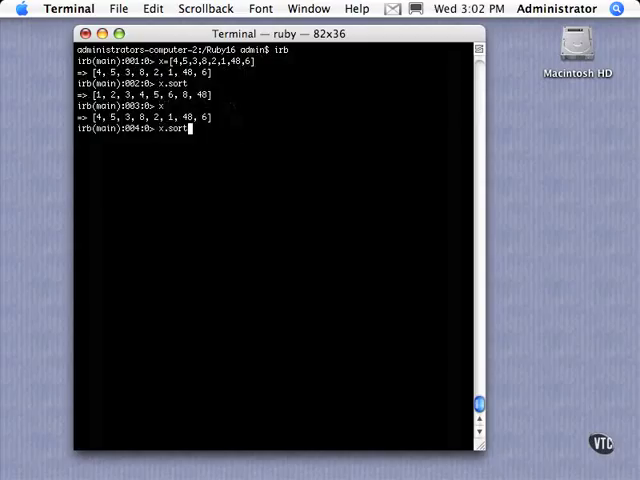
key(Return)
text(x)
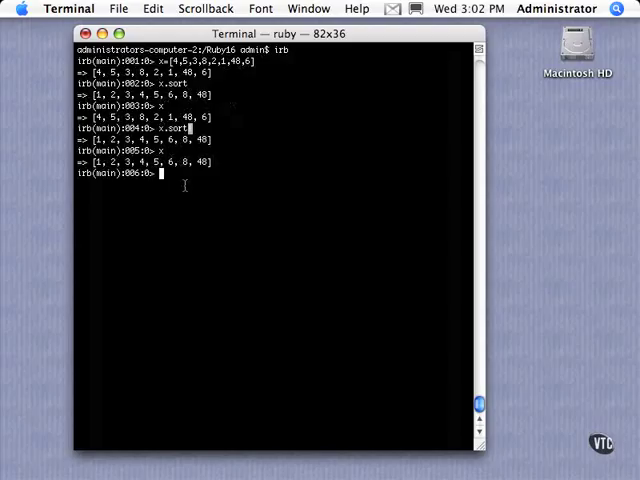
mouse_move(248, 196)
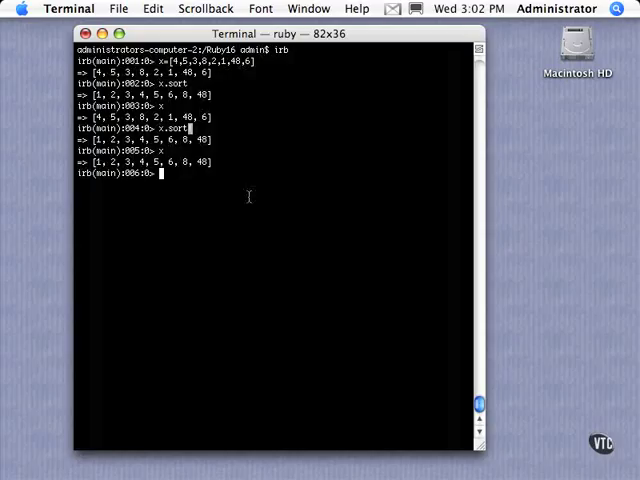
mouse_move(228, 176)
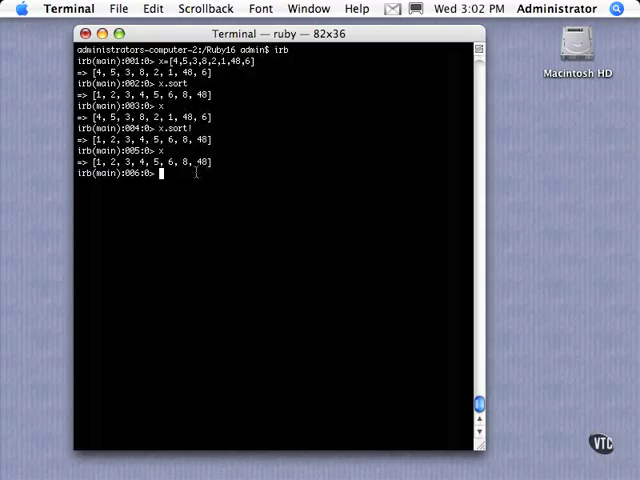
- Reassign x to a mixed array of numbers and strings like [1, "two", 3, "this that"]
text(x)
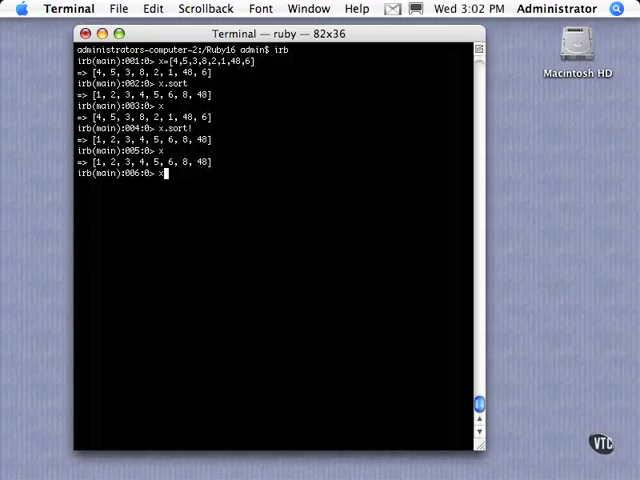
text(x=[1,)
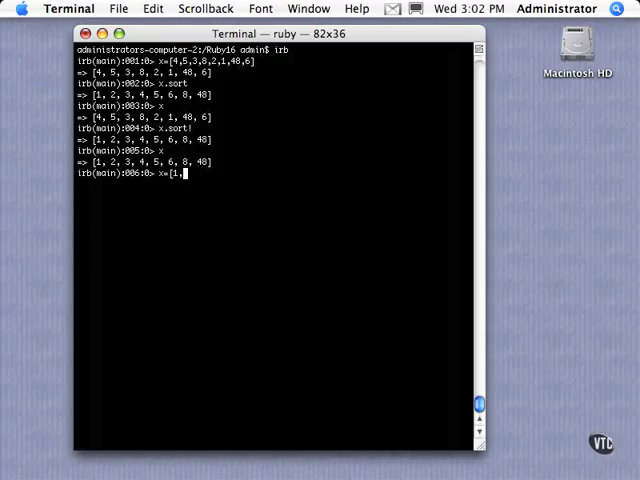
text(,"two")
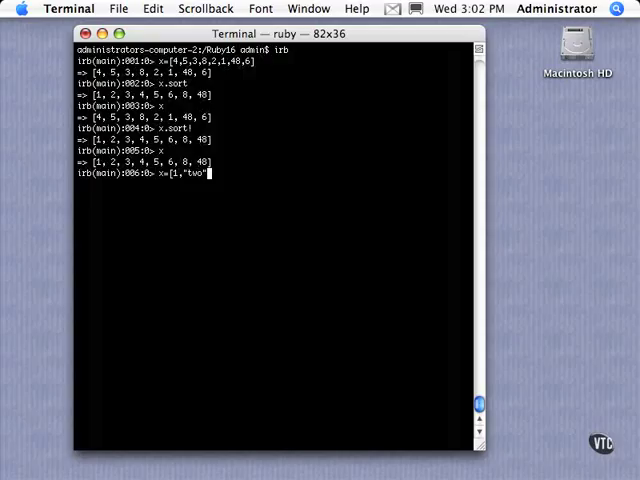
text(,3"thi)
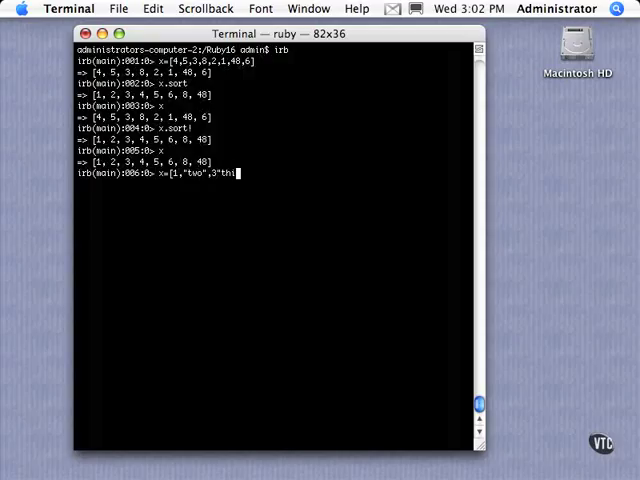
text(s that"]))
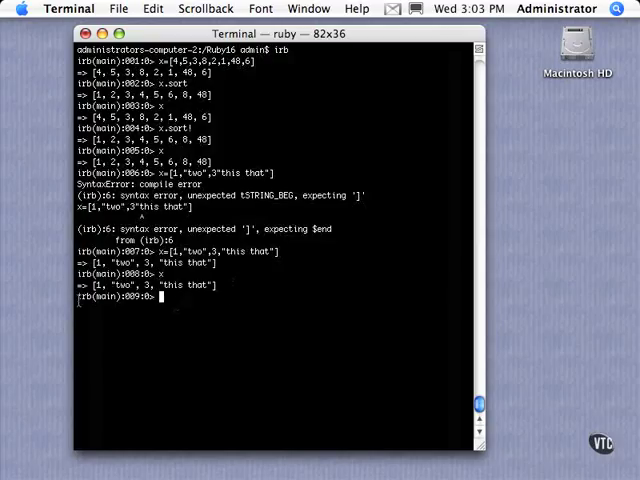
- Run x.sort on the mixed array, raising the Fixnum-with-String comparison error
text(x.sort)
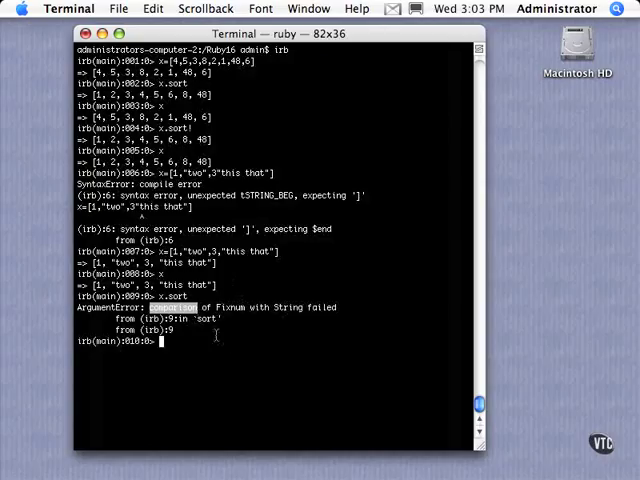
text(x.sort)
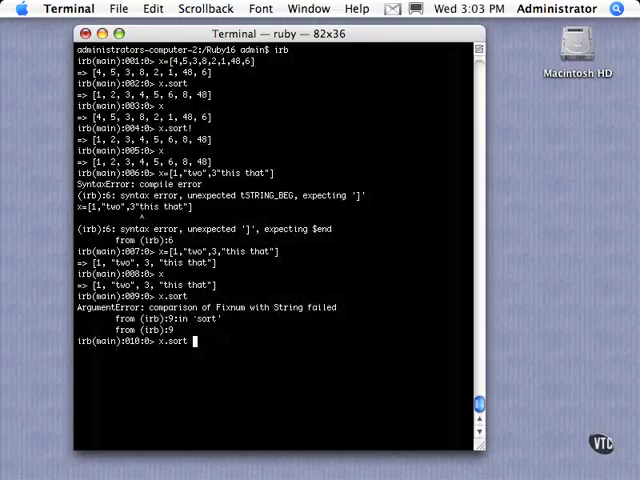
- Sort x with the block {|x,y| x.to_s <=> y.to_s}, returning [1, 3, "this that", "two"]
text({})
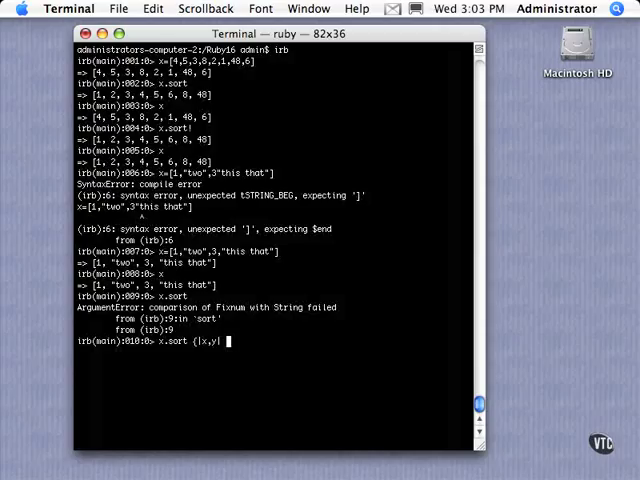
text(x <=> y})
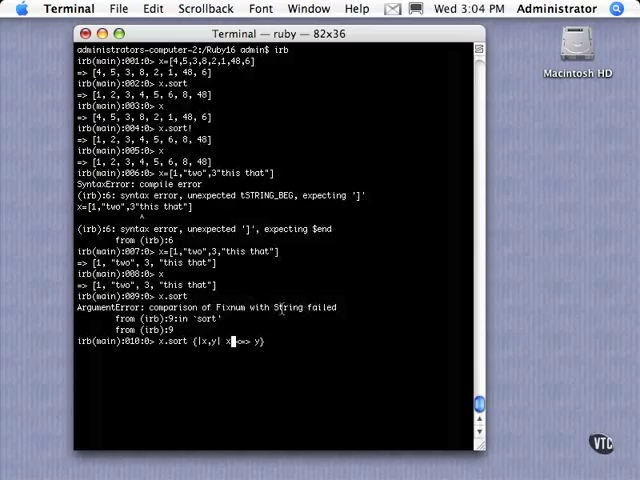
text(.)
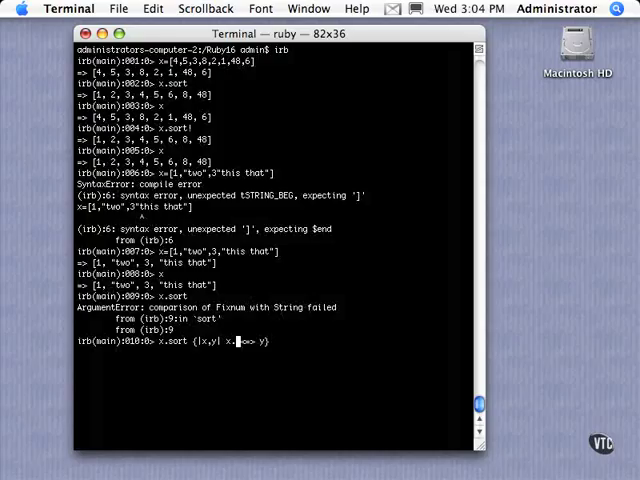
text(to_s)
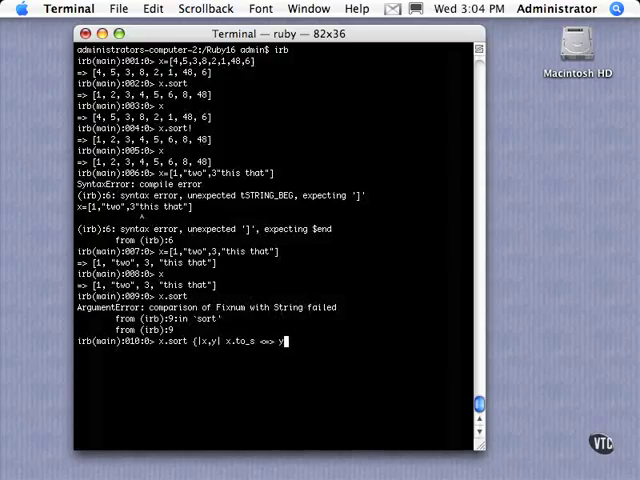
text(.to_s})
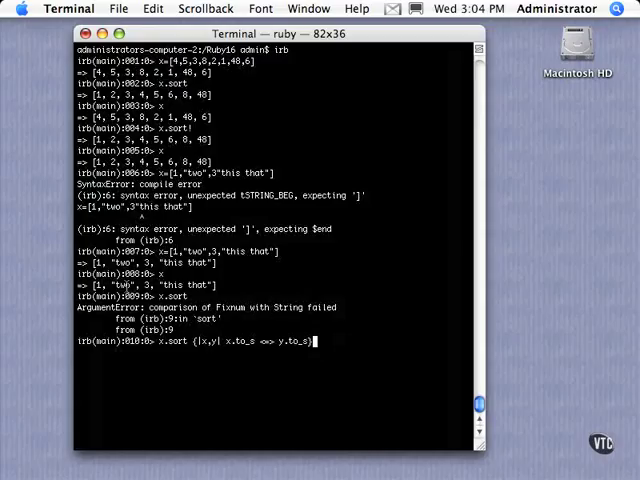
key(Return)
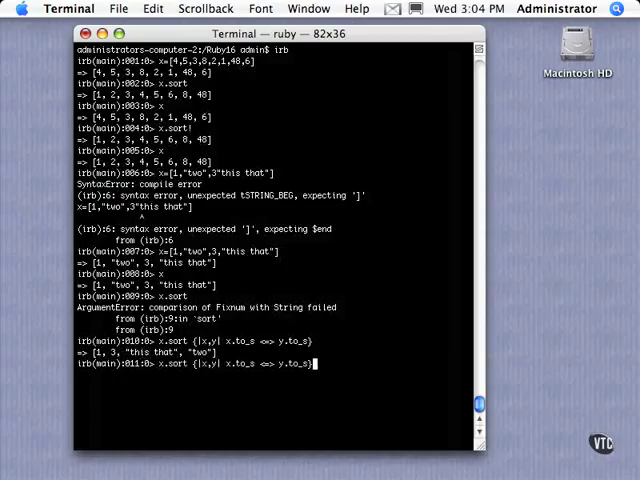
text(x=[1,"two",3,"this that"])
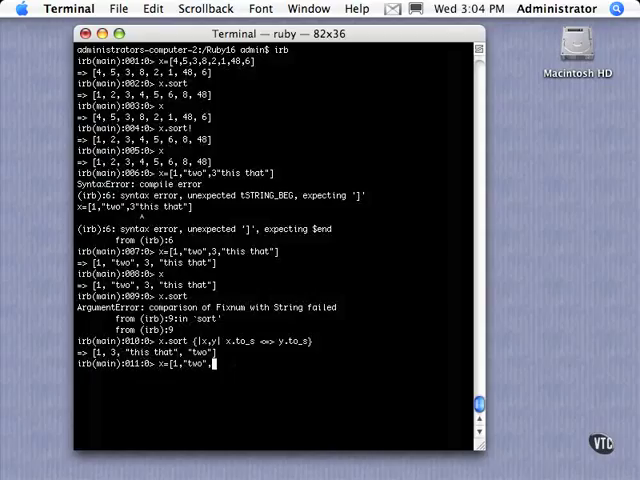
- Set x to the array [1,'3',0,'2']
key(Backspace)
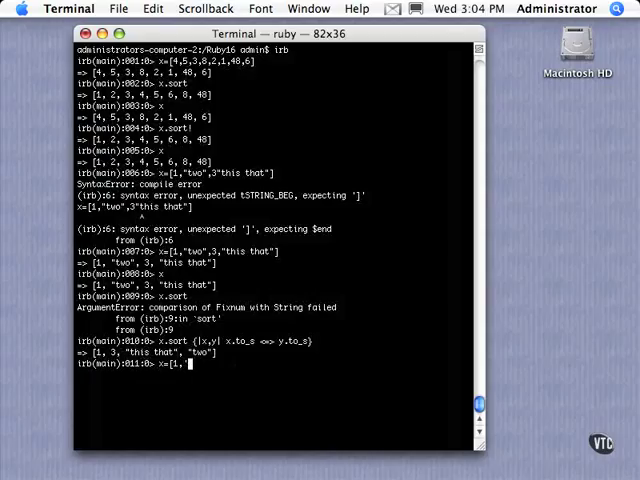
text(3','8',2])
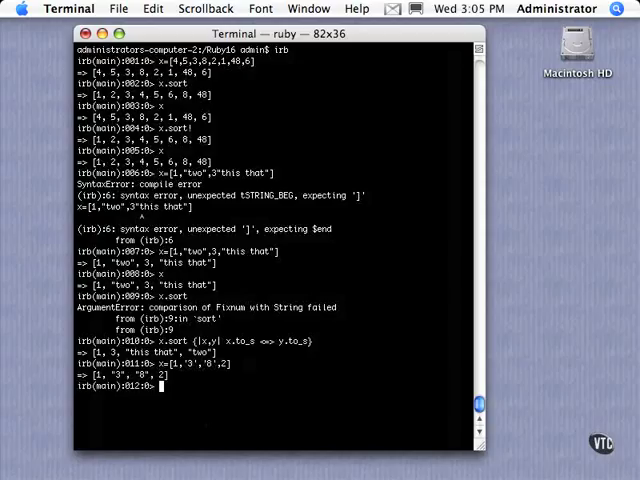
- Sort x with the to_s comparison block into [0, 1, "2", "3"]
text(x.sort {|x,y| x.to_s <=> y.to_s})
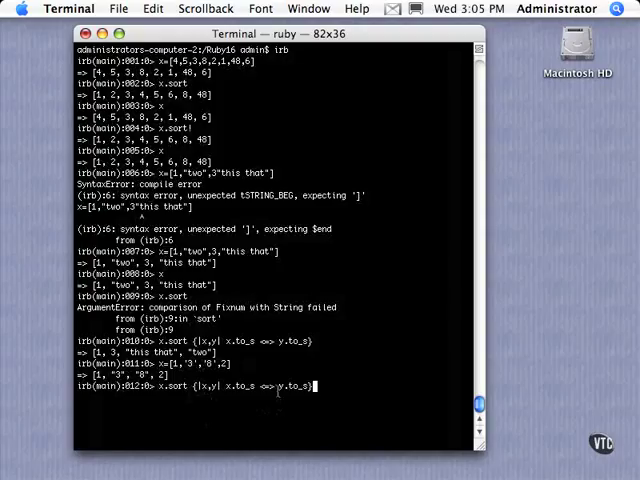
mouse_move(292, 400)
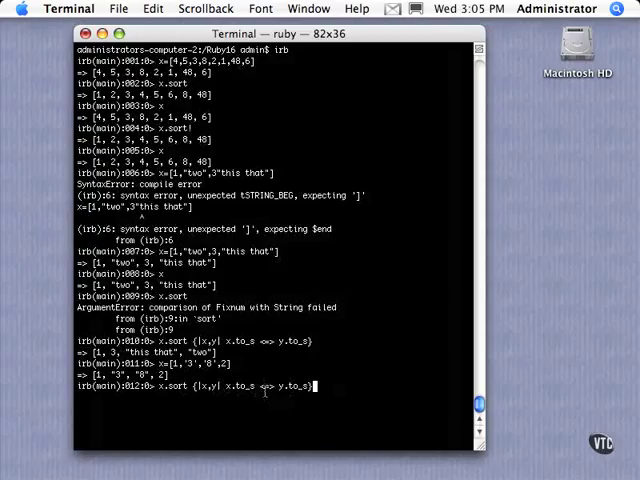
key(Return)
text(x.sort {|x,y| x.to_i <=> y.to_i})
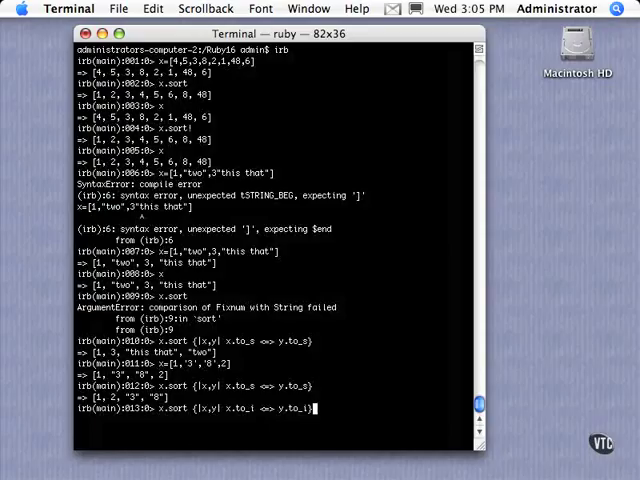
- Reassign x=[1,'3',0,'2'] and sort it with the to_i comparison block into [0, 1, "2", "3"]
key(Return)
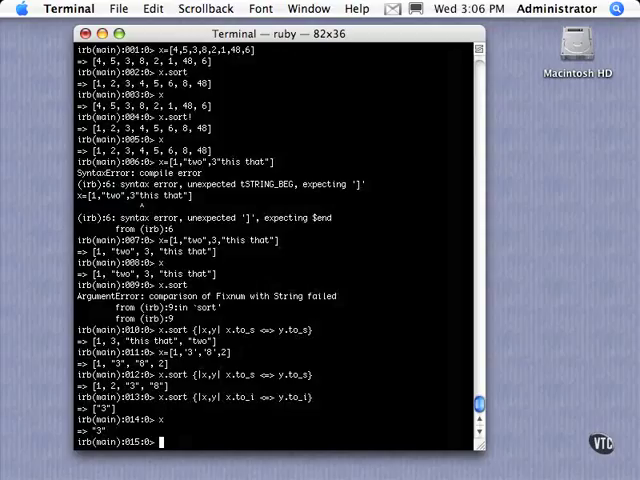
text(x.sort {|x,y| x.to_i <=> y.to_i})
text(x=[1,'3','8',2)
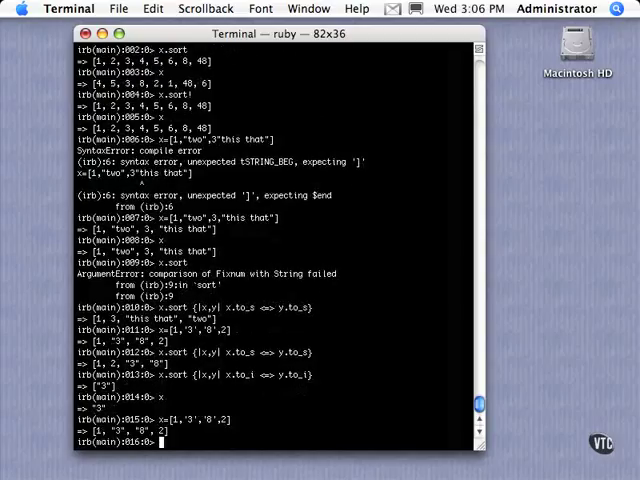
text(x.sort {|x,y| x.to_i <=> y.to_i})
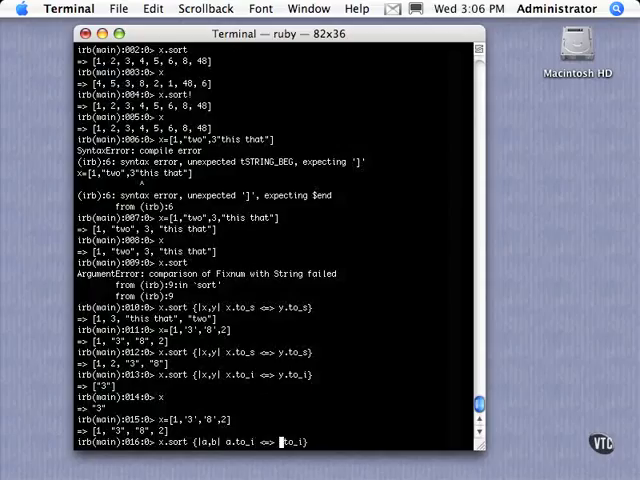
text(b)
key(Return)
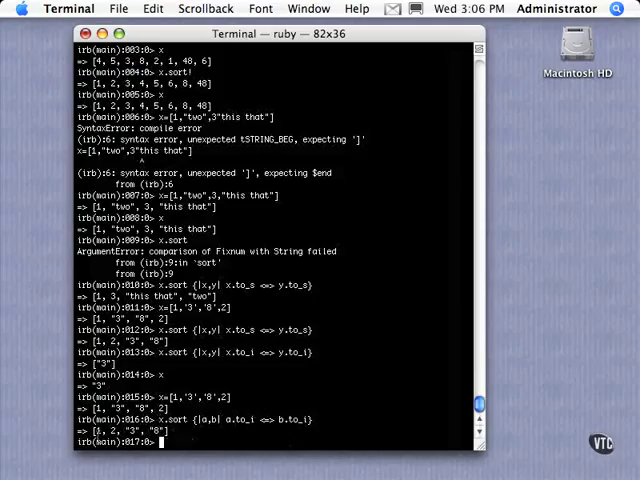
mouse_move(236, 470)
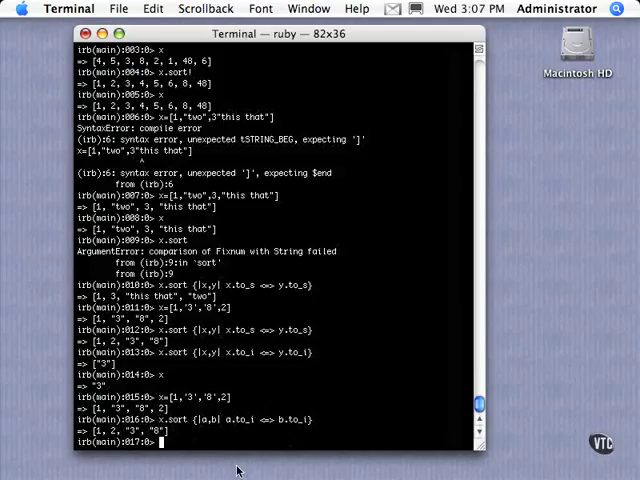